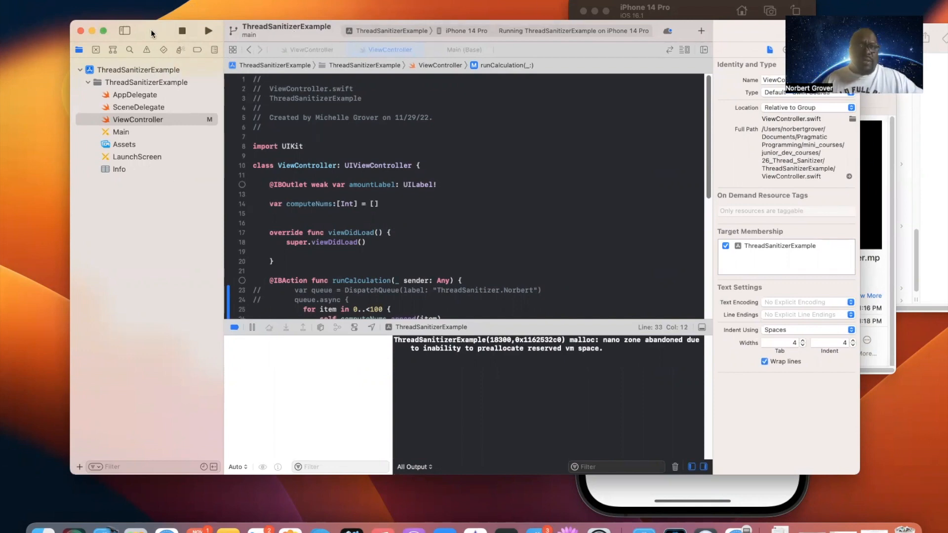
Disable Thread Sanitizer in the Run scheme's Diagnostics, leaving Main Thread Checker enabled.
{"action": "left_click", "coordinate": [387, 31]}
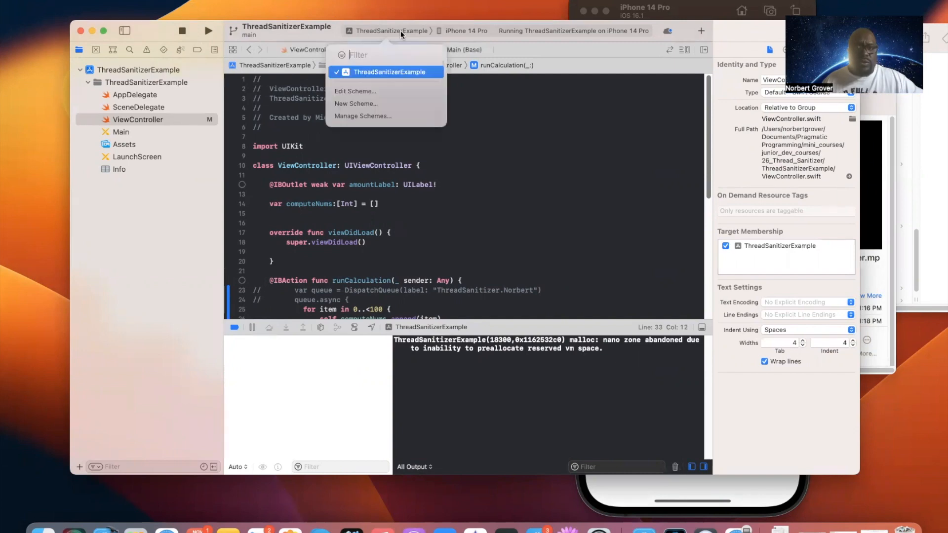
{"action": "left_click", "coordinate": [355, 90]}
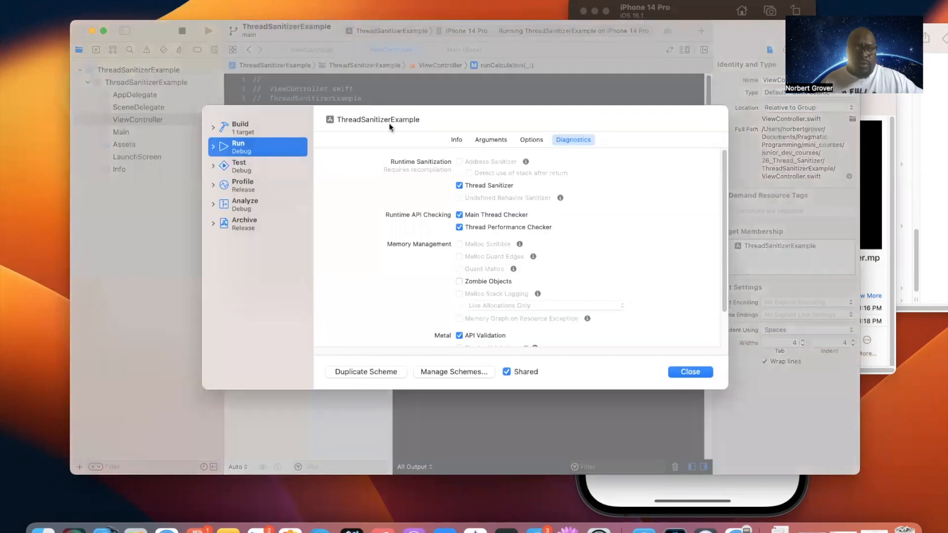
{"action": "left_click", "coordinate": [460, 186]}
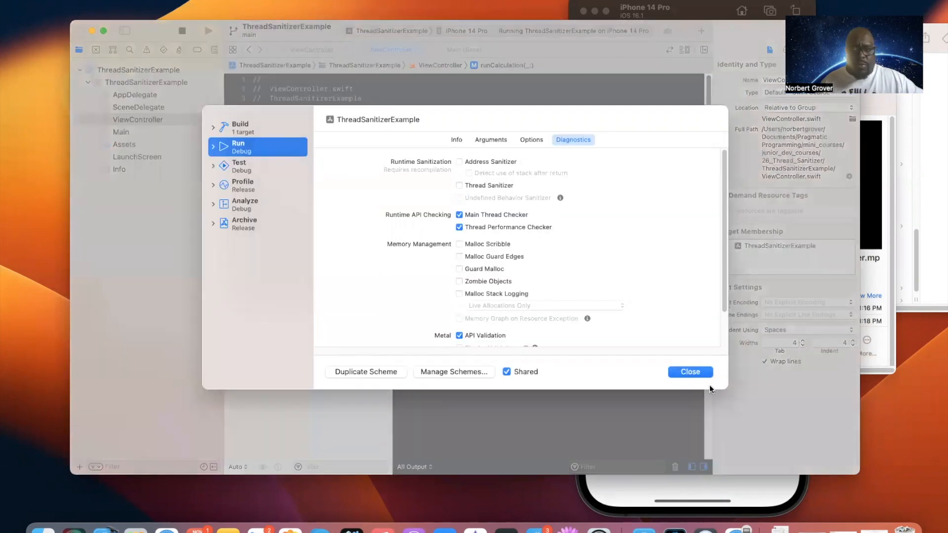
{"action": "left_click", "coordinate": [690, 372]}
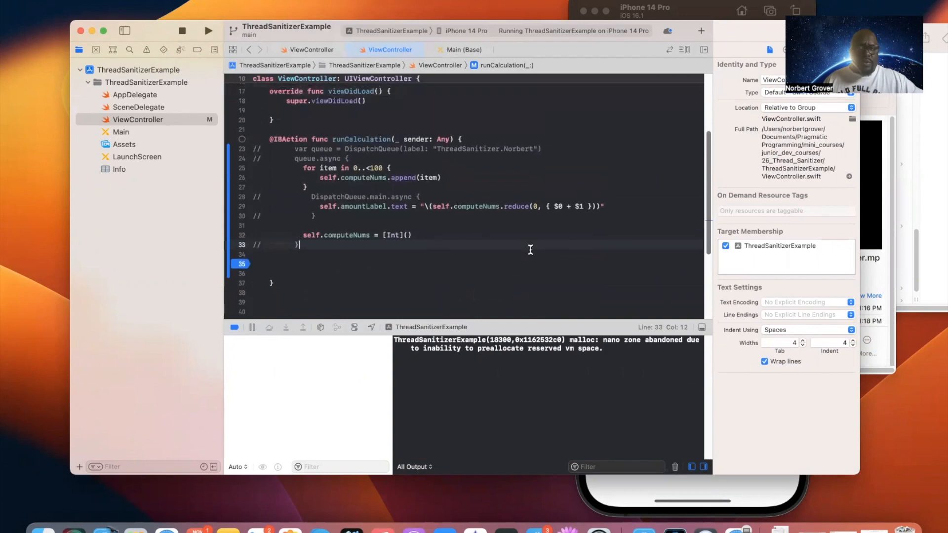
Relaunch ThreadSanitizerExample in the simulator, replacing the running instance.
{"action": "scroll", "scroll_direction": "up", "scroll_amount": 3}
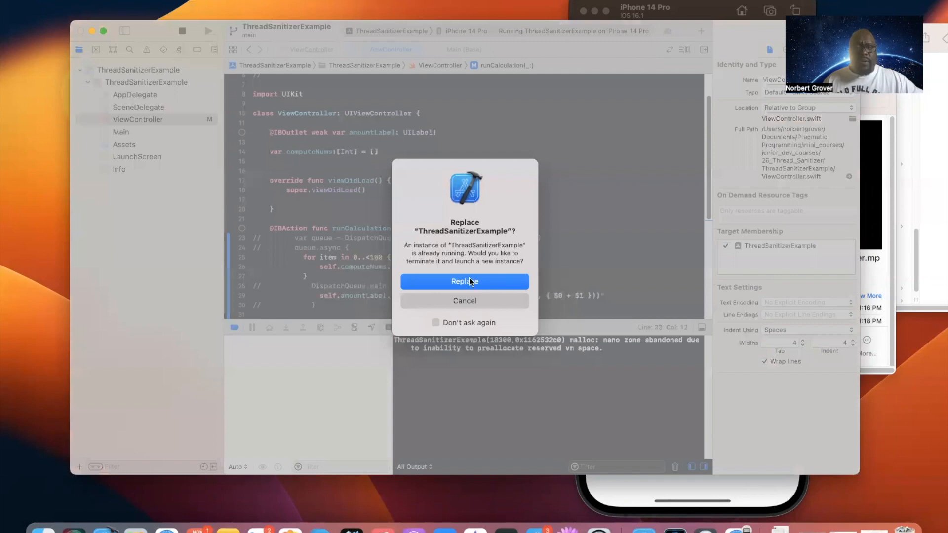
{"action": "left_click", "coordinate": [465, 281]}
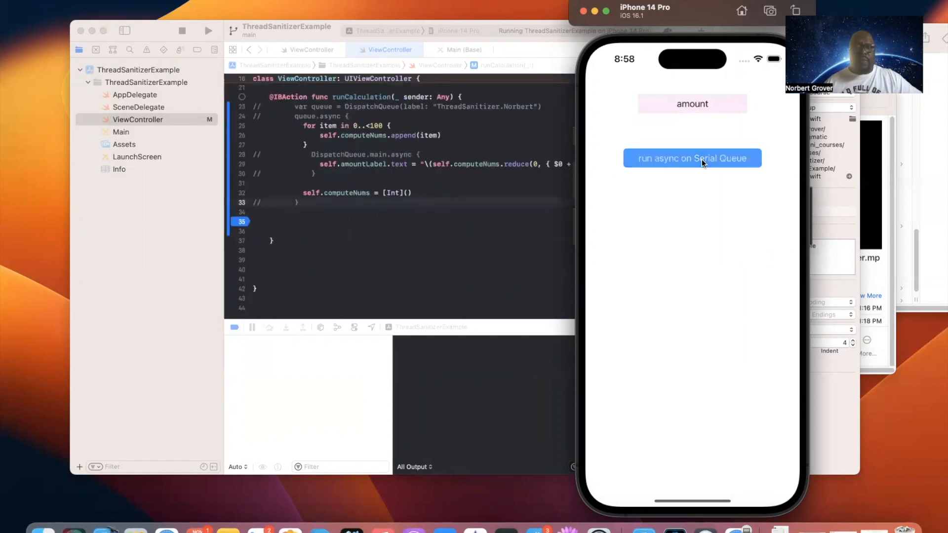
Tap 'run async on Serial Queue' in the simulator to hit the runCalculation breakpoint.
{"action": "left_click", "coordinate": [692, 158]}
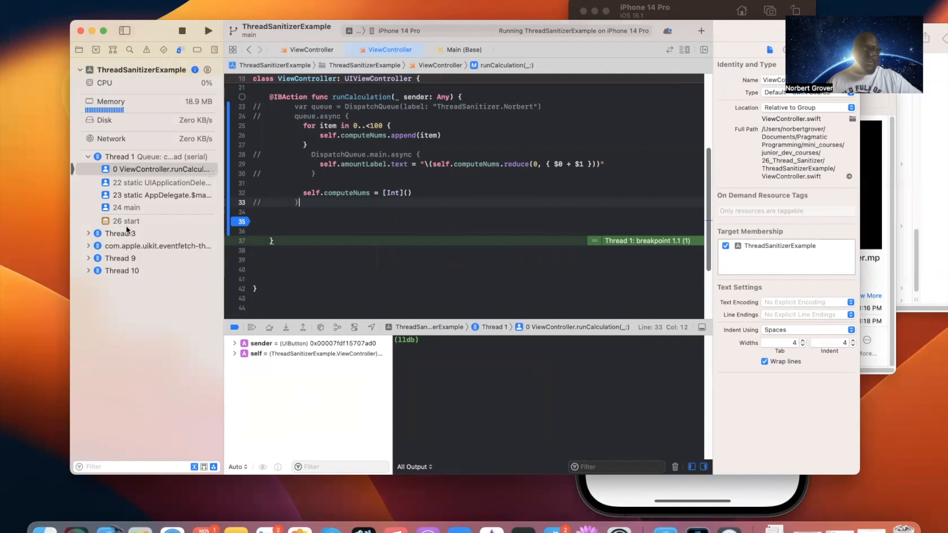
{"action": "mouse_move", "coordinate": [127, 227]}
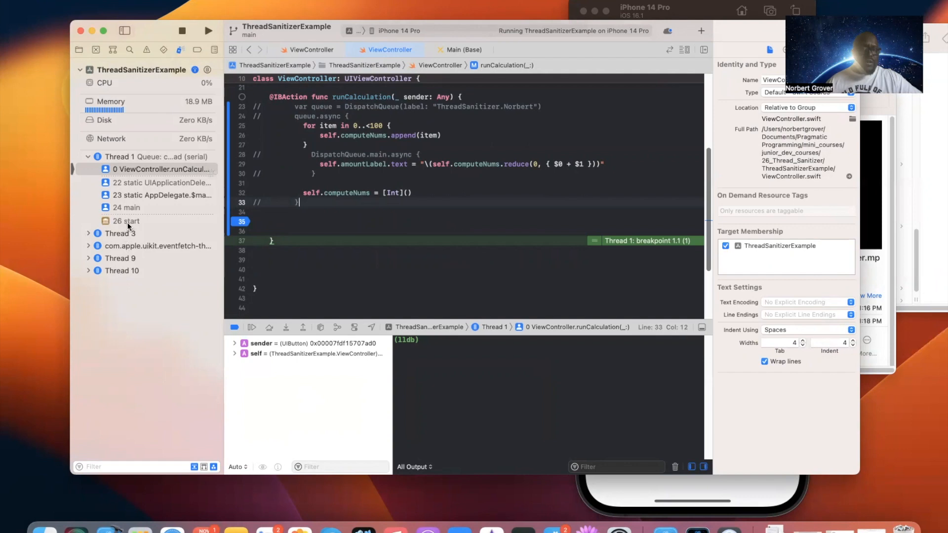
{"action": "mouse_move", "coordinate": [127, 208]}
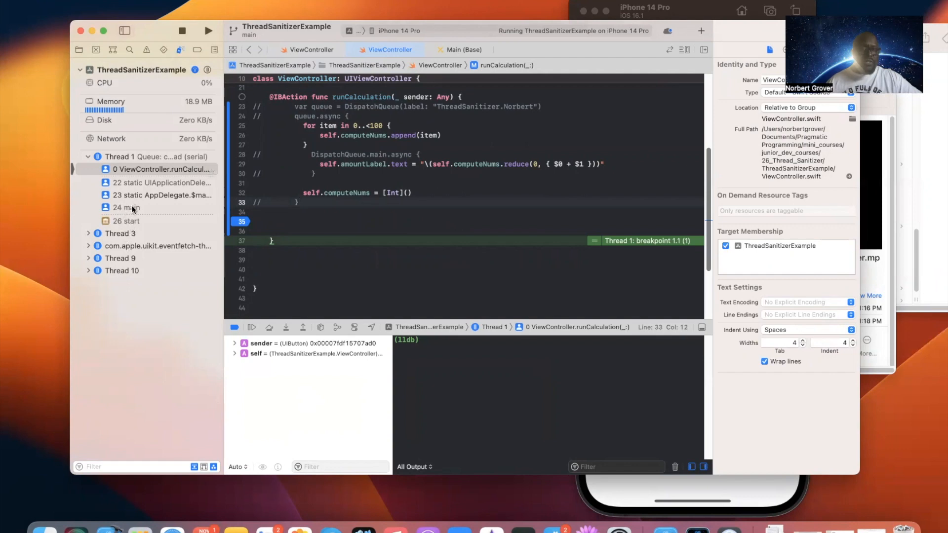
{"action": "mouse_move", "coordinate": [169, 183]}
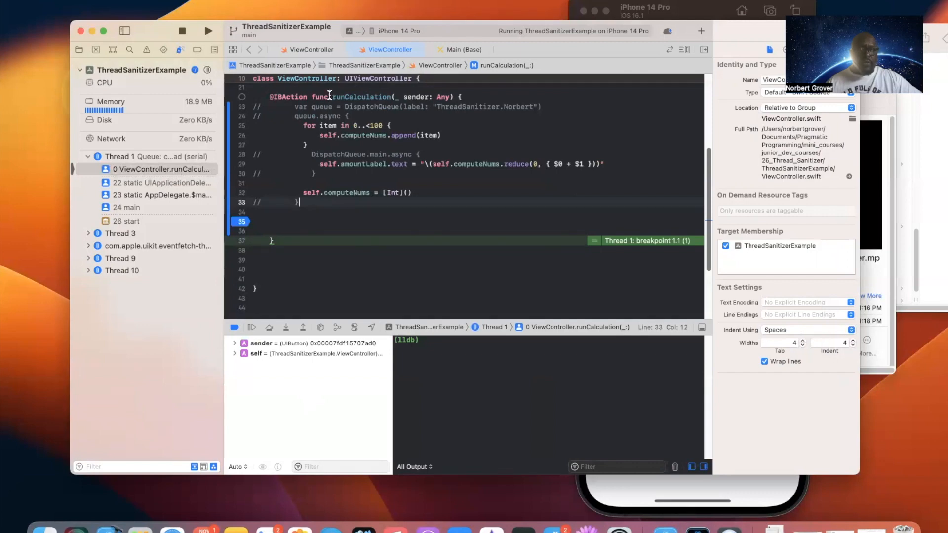
{"action": "double_click", "coordinate": [358, 97]}
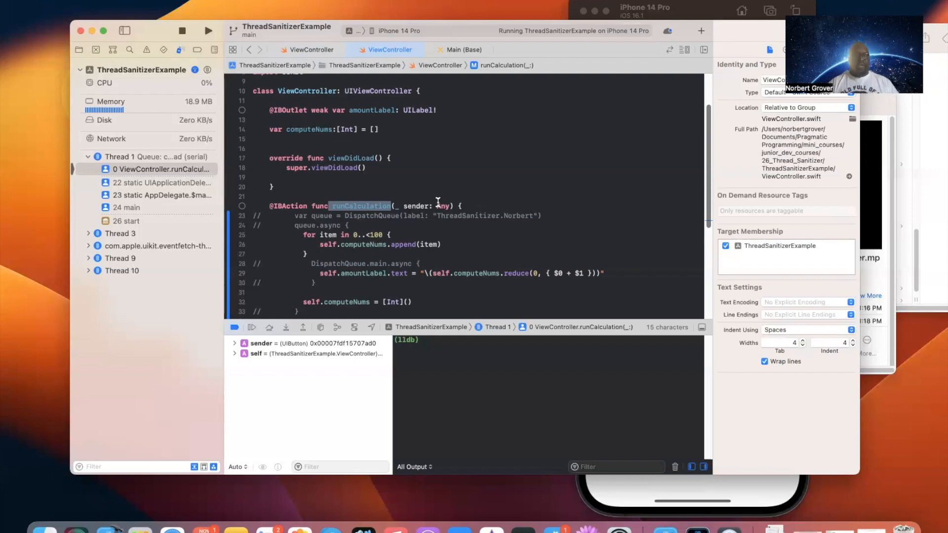
{"action": "mouse_move", "coordinate": [172, 323]}
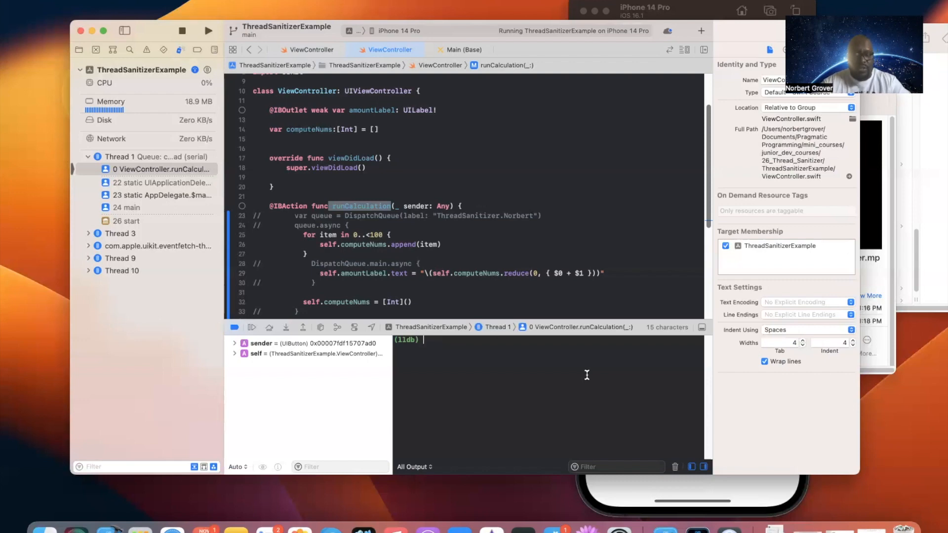
Enter po self.computeNums in the LLDB console, which reports 0 elements.
{"action": "type", "text": "po"}
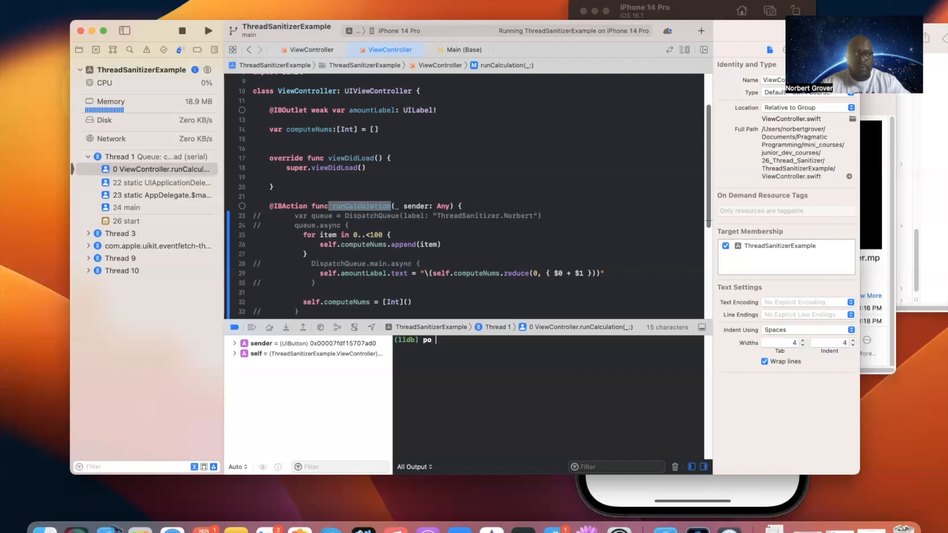
{"action": "type", "text": "se"}
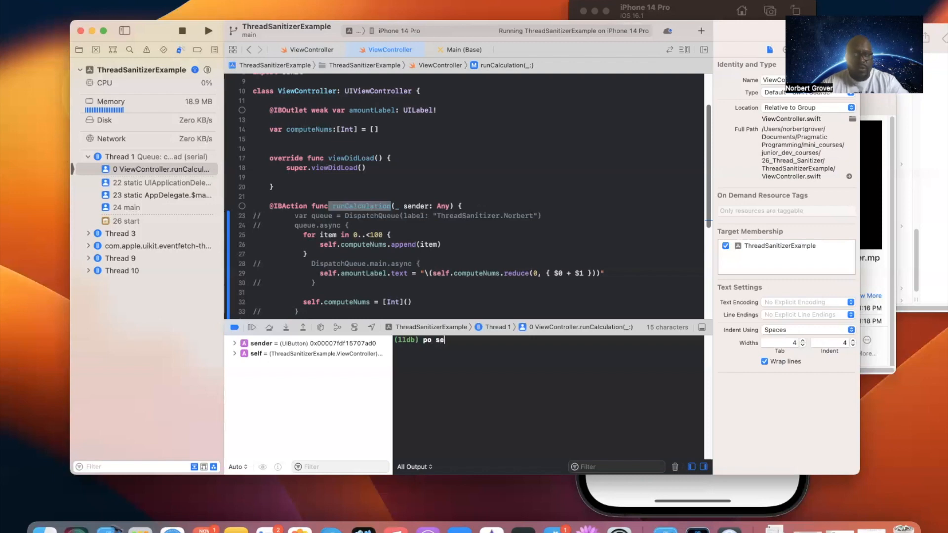
{"action": "type", "text": "lf"}
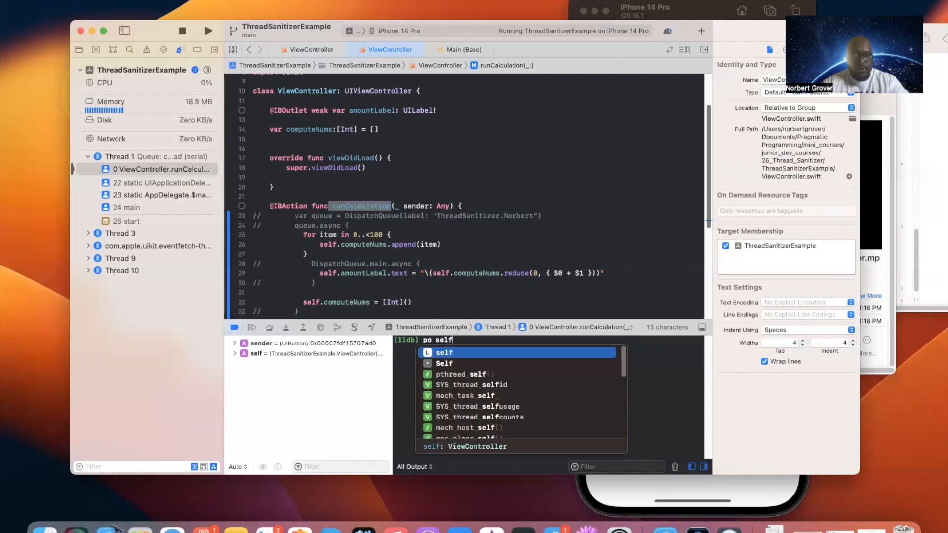
{"action": "type", "text": ".c"}
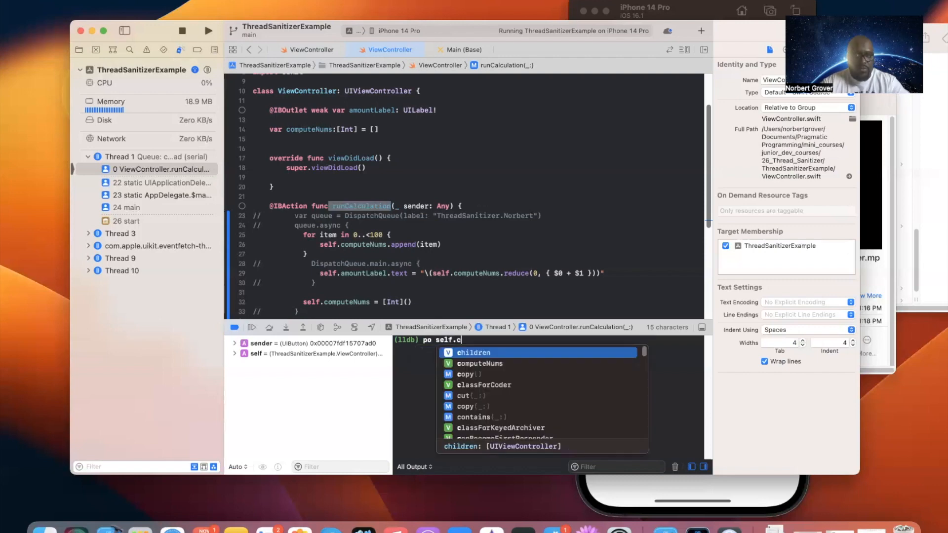
{"action": "type", "text": "omputeNums"}
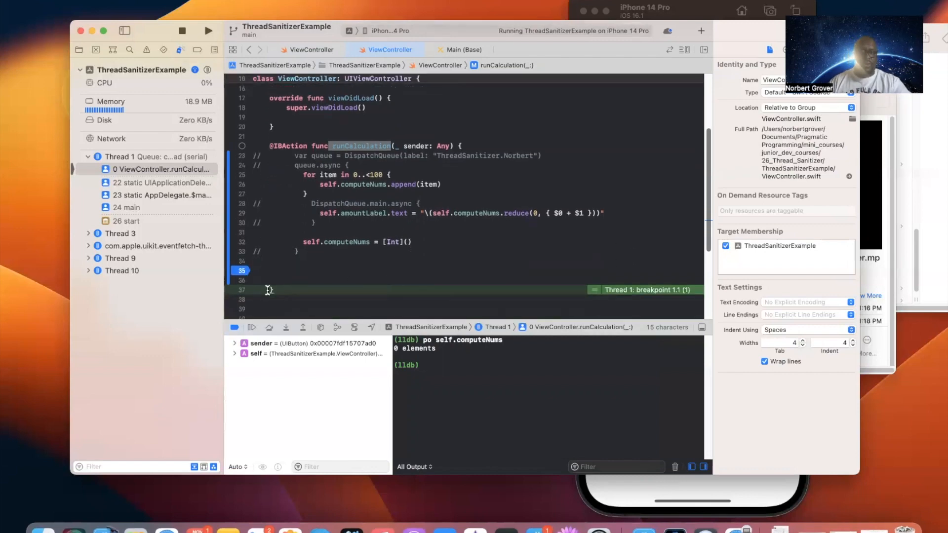
Add blank lines above the breakpoint, then tap run async again so the label shows 4950.
{"action": "left_click", "coordinate": [285, 270]}
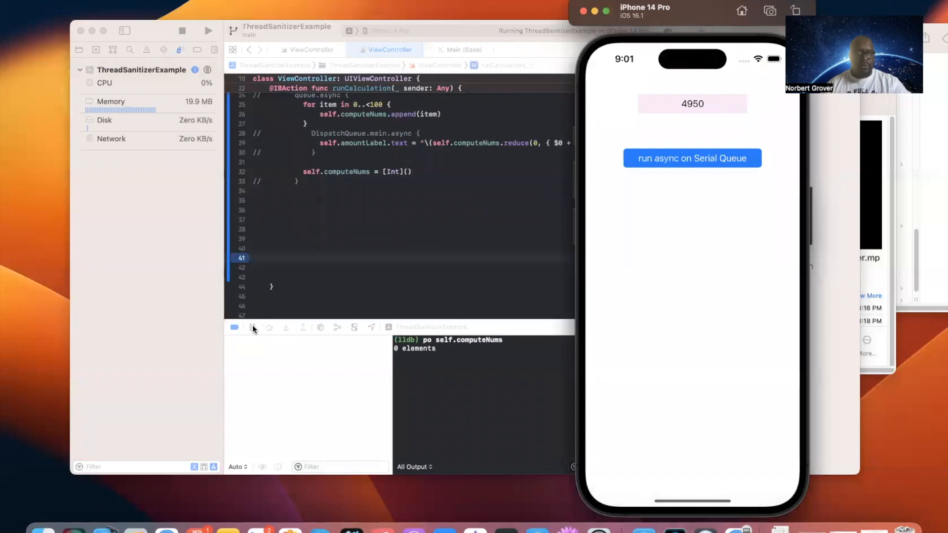
{"action": "left_click", "coordinate": [692, 158]}
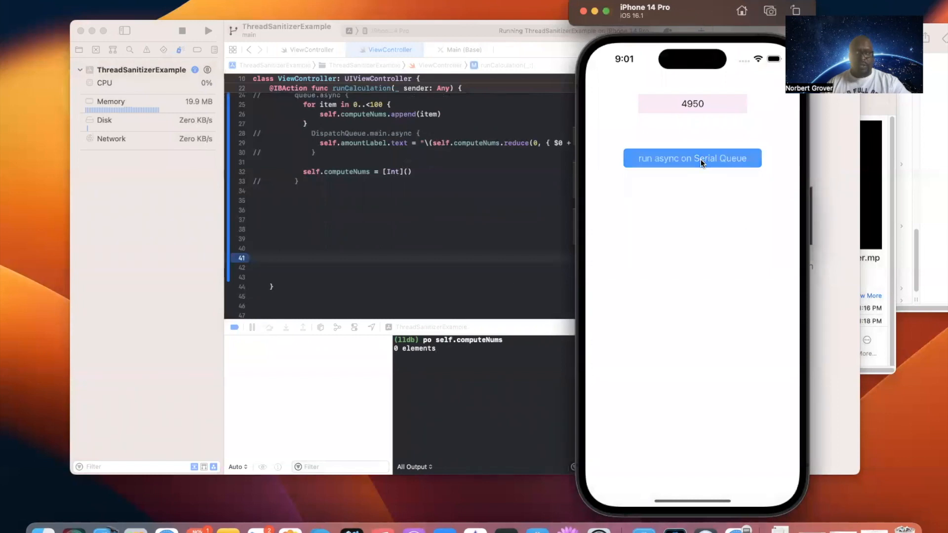
{"action": "mouse_move", "coordinate": [631, 360]}
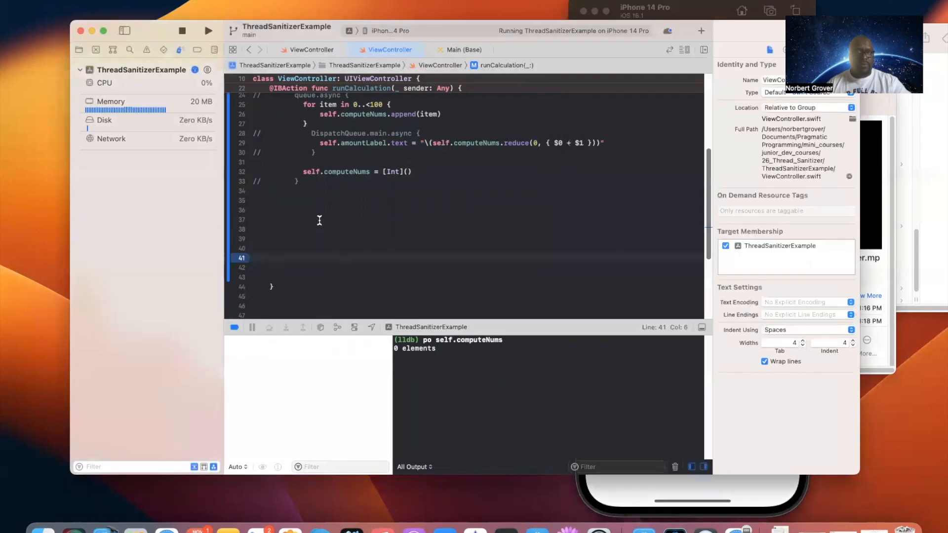
Relaunch the app, replacing the running instance, and tap the serial-queue button.
{"action": "left_click", "coordinate": [208, 30]}
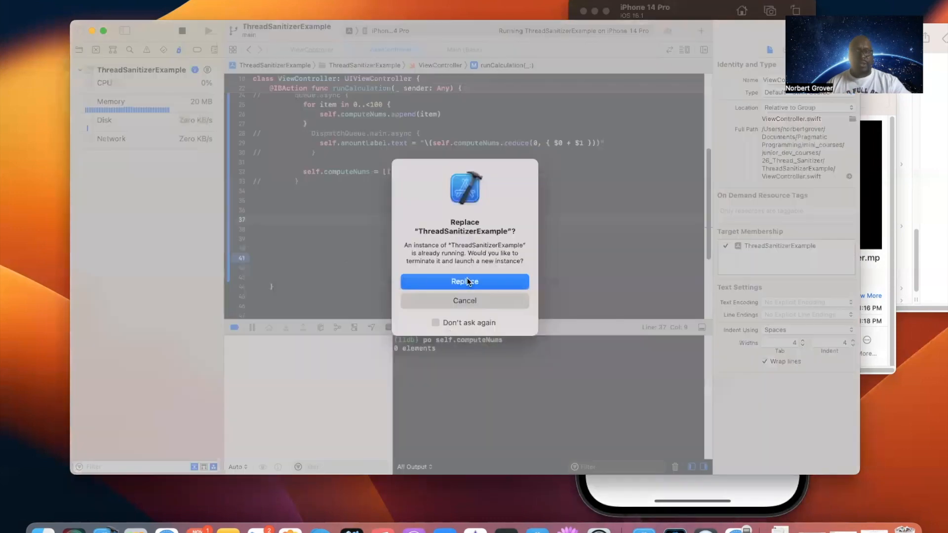
{"action": "left_click", "coordinate": [464, 281]}
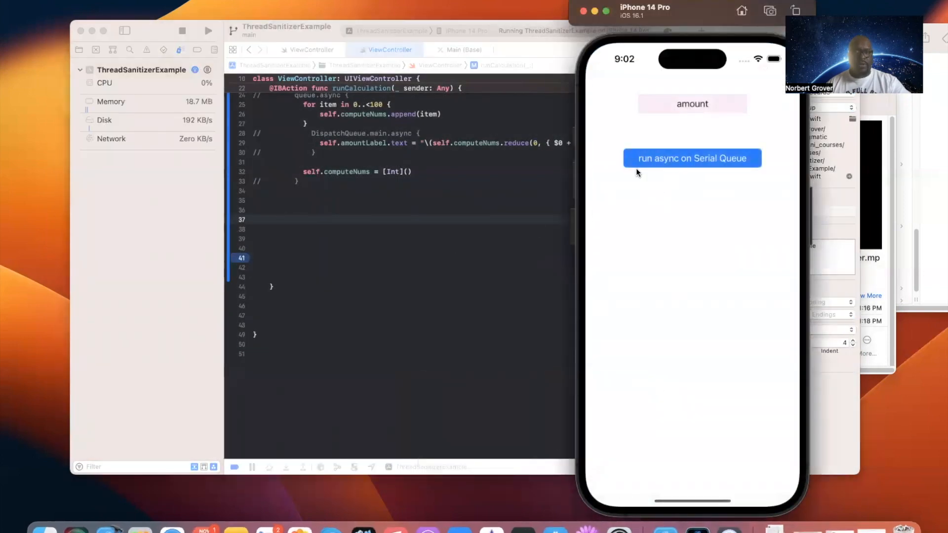
{"action": "left_click", "coordinate": [692, 158]}
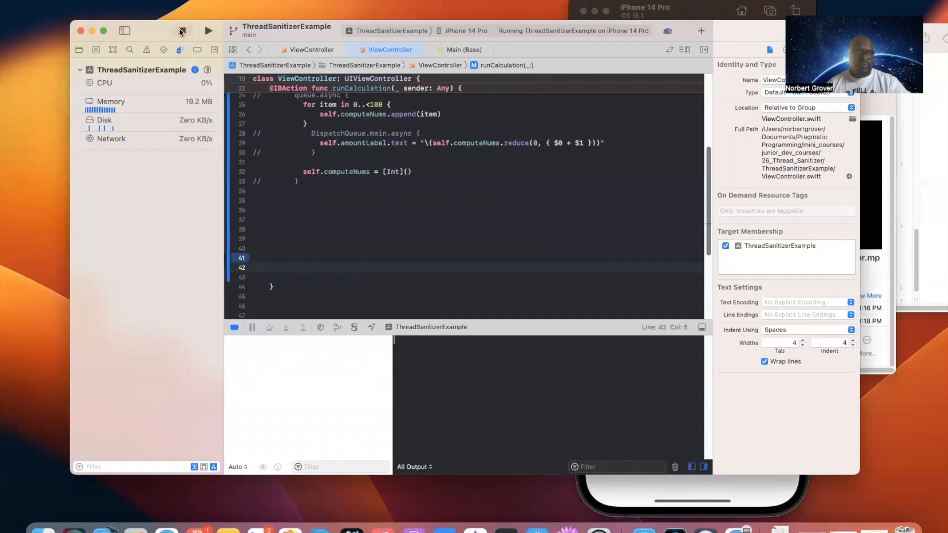
Stop and rebuild the app, then trigger runCalculation to pause at line 41.
{"action": "left_click", "coordinate": [207, 31]}
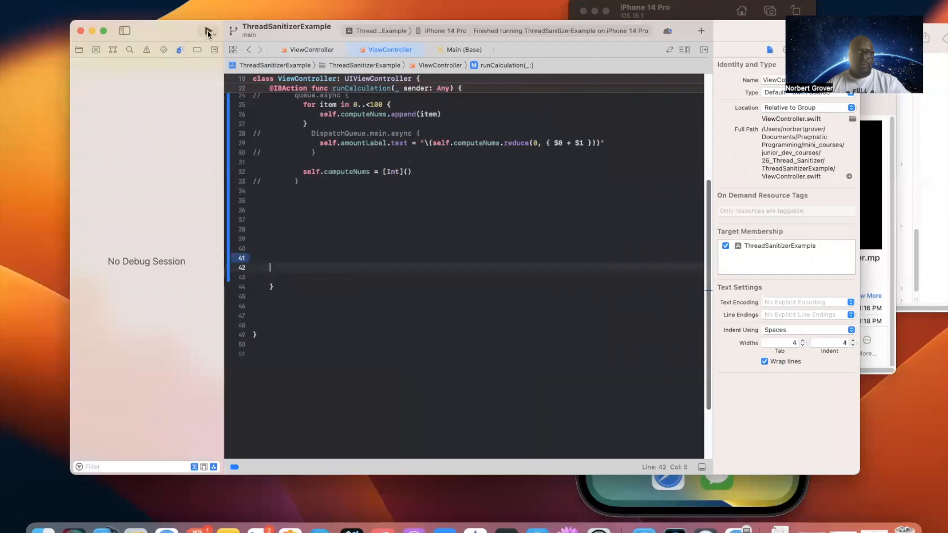
{"action": "left_click", "coordinate": [234, 31]}
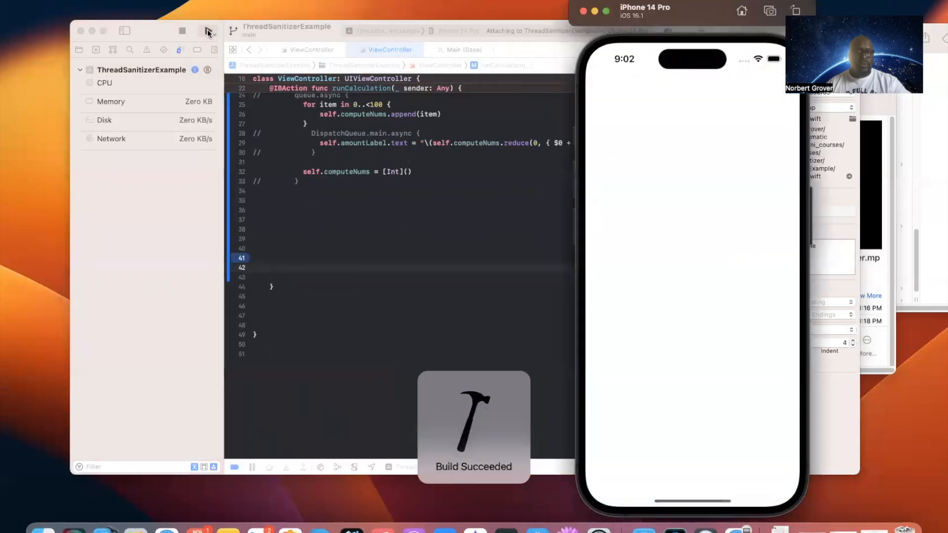
{"action": "left_click", "coordinate": [207, 30]}
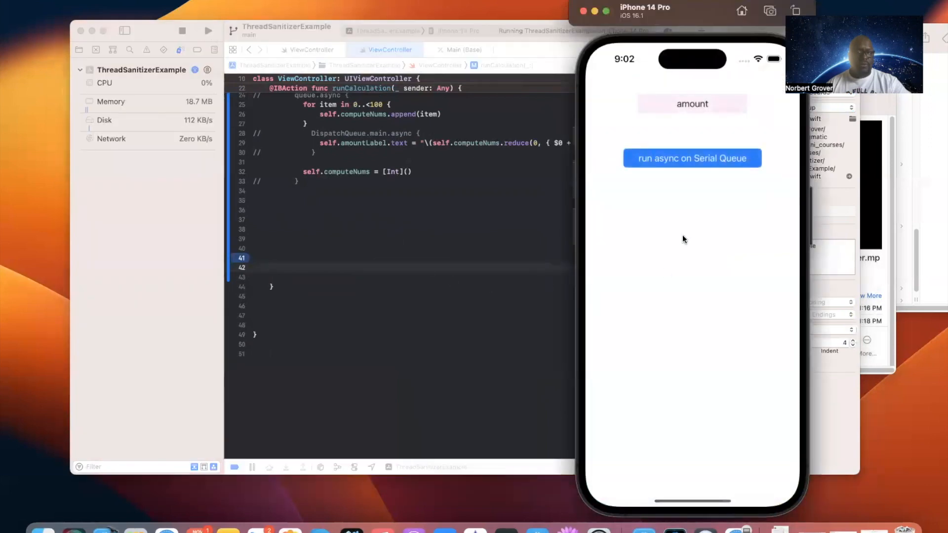
{"action": "left_click", "coordinate": [692, 158]}
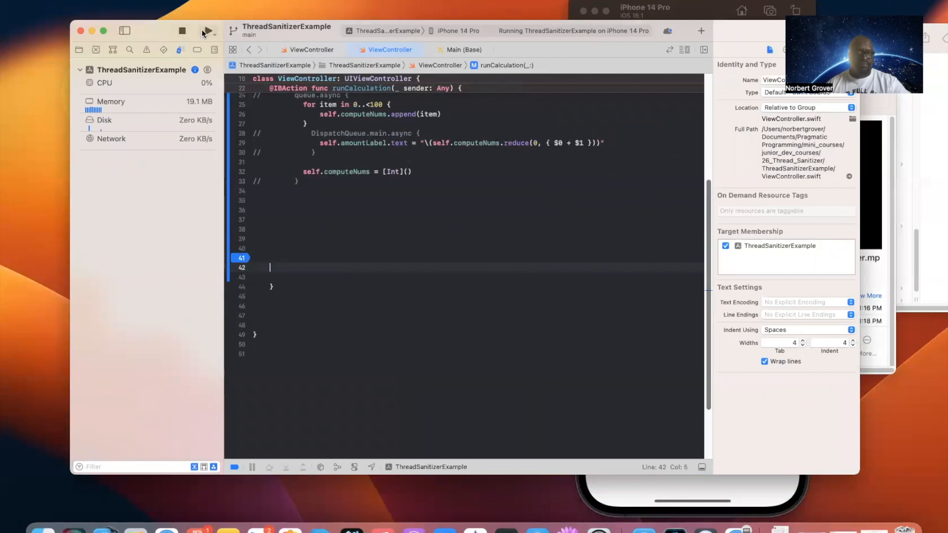
{"action": "left_click", "coordinate": [182, 31]}
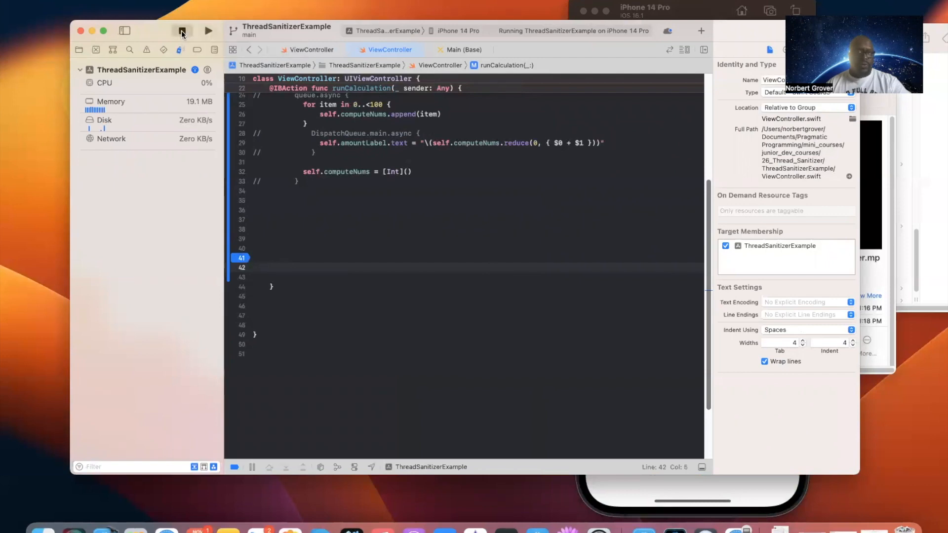
{"action": "left_click", "coordinate": [183, 30]}
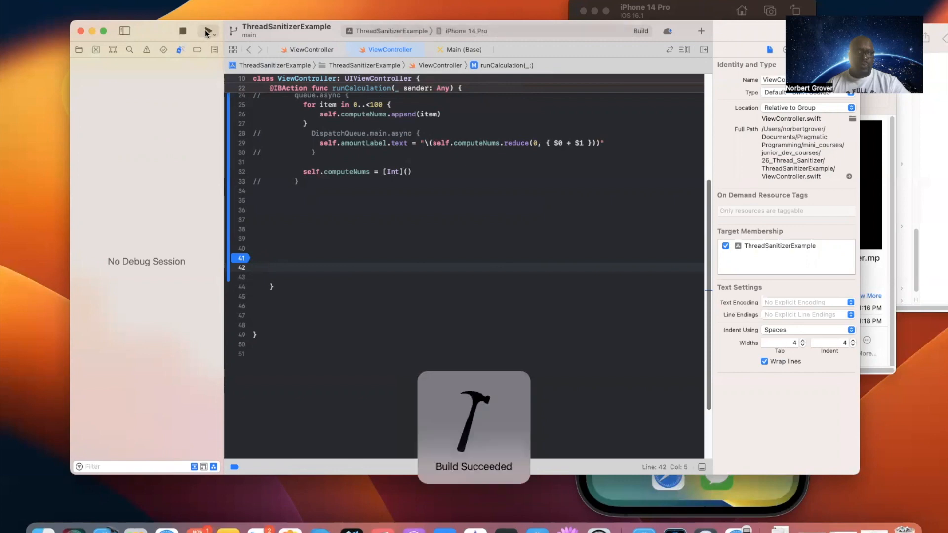
{"action": "left_click", "coordinate": [208, 30]}
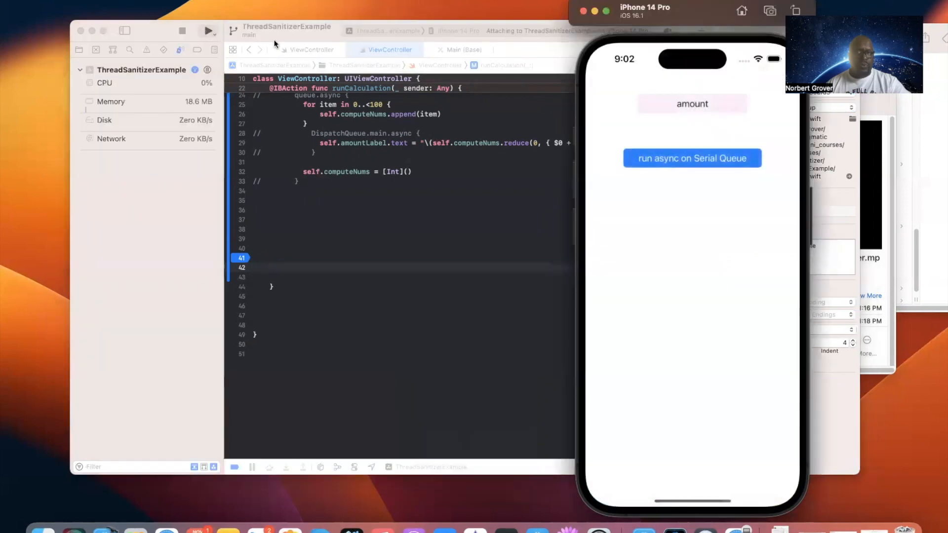
{"action": "left_click", "coordinate": [691, 158]}
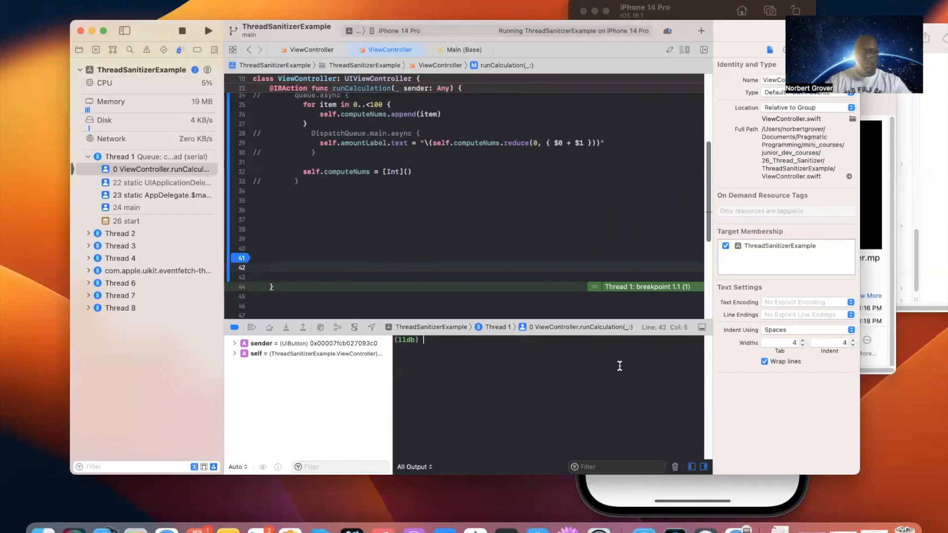
Enter po self.computeNums at the line 41 breakpoint, reporting 0 elements.
{"action": "type", "text": "po"}
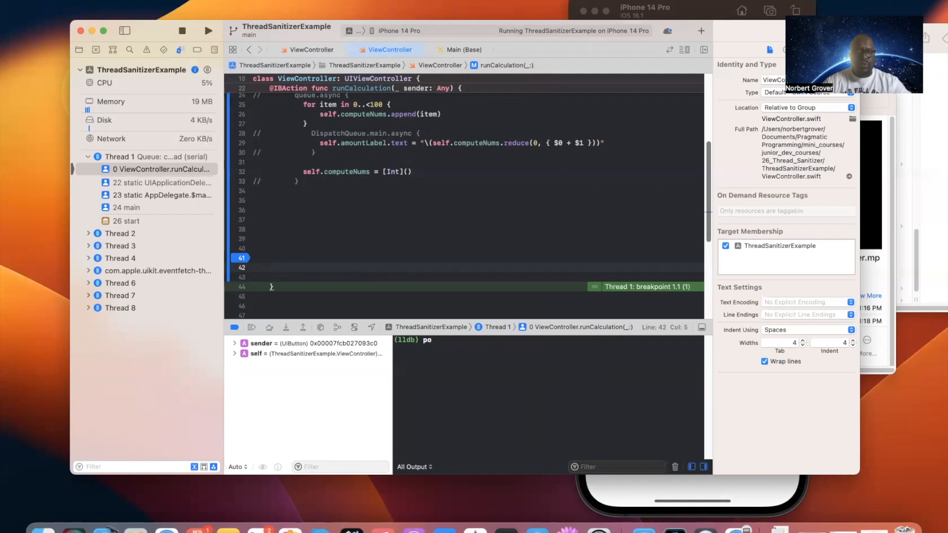
{"action": "type", "text": "self."}
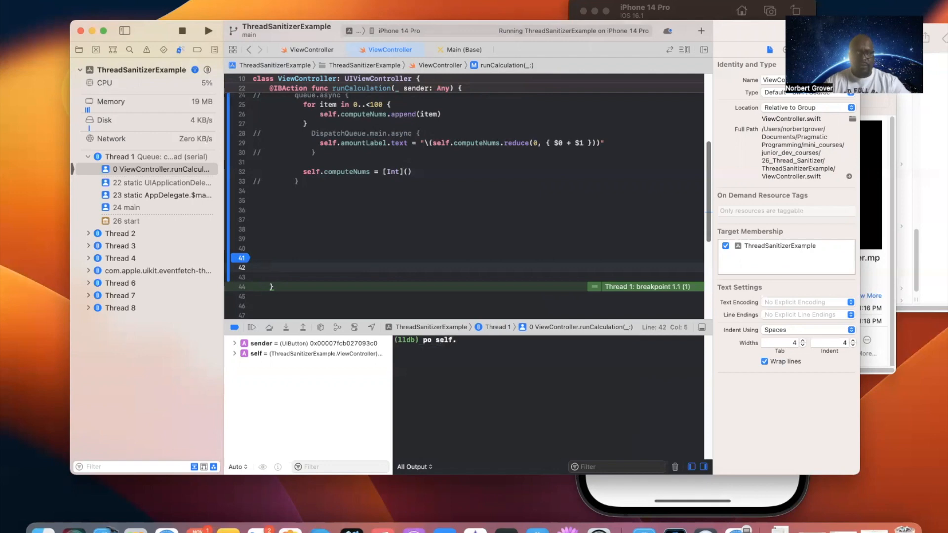
{"action": "type", "text": "computeNums"}
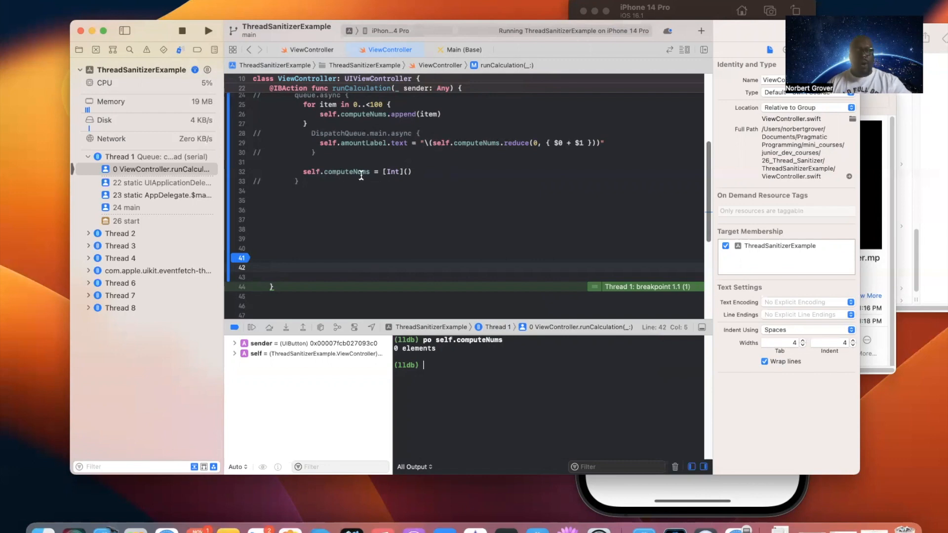
Run frame variable in the LLDB console, listing the sender UIButton's properties.
{"action": "left_click", "coordinate": [392, 172]}
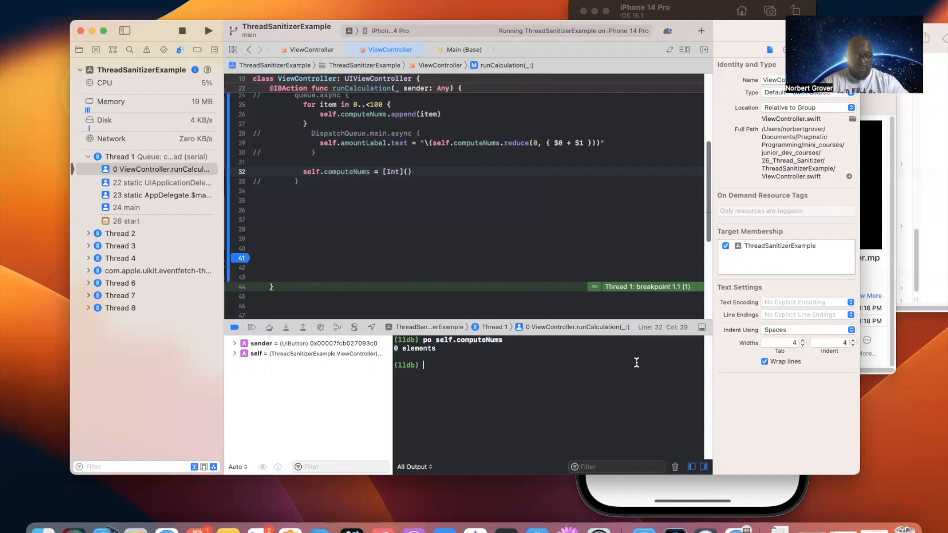
{"action": "type", "text": "fram"}
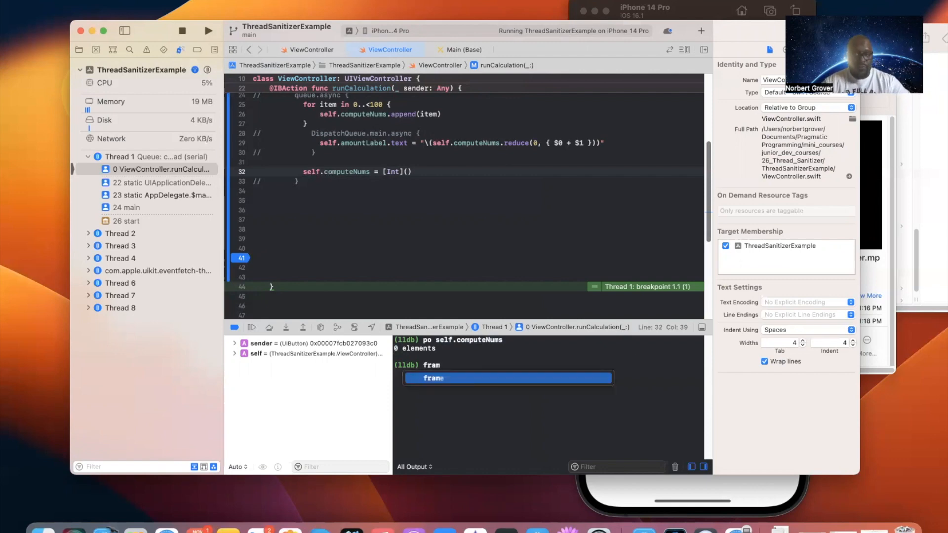
{"action": "type", "text": "va"}
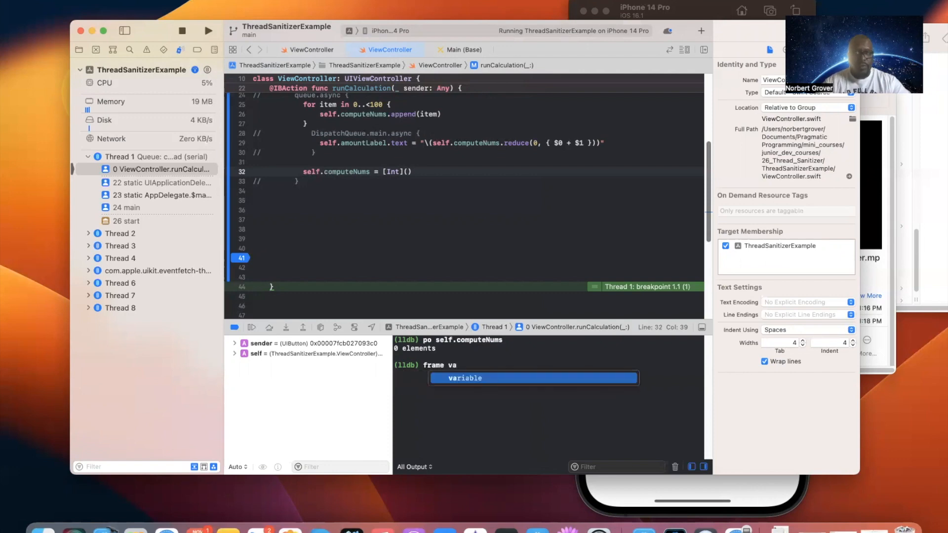
{"action": "key", "text": "Tab"}
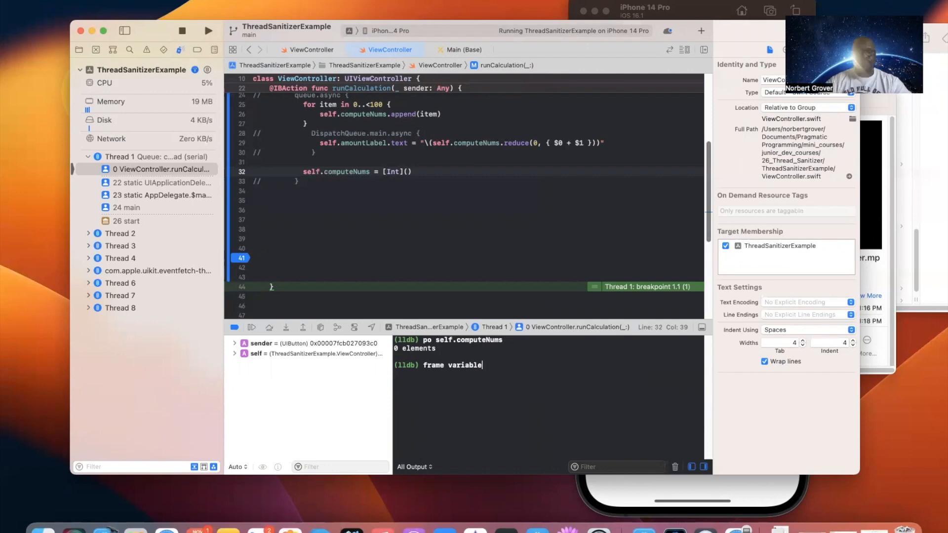
{"action": "key", "text": "Return"}
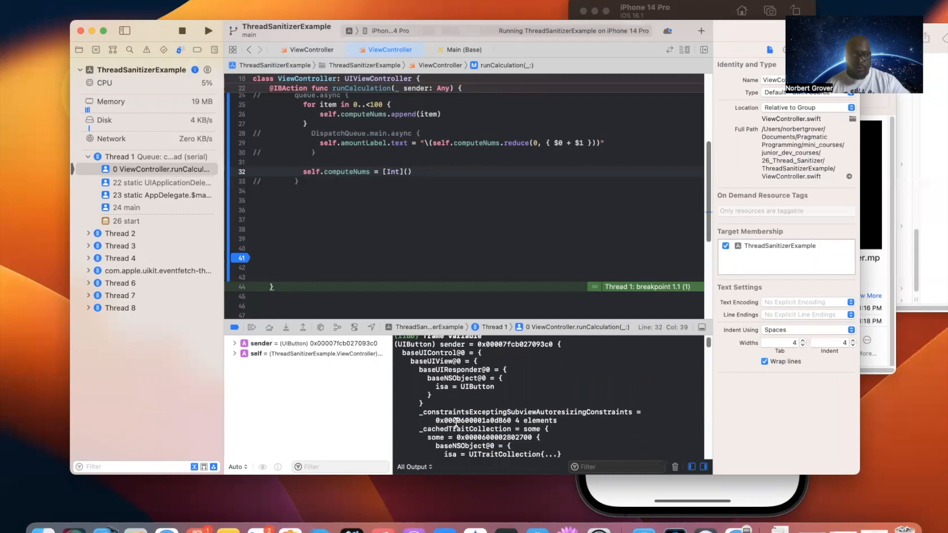
Scroll through the frame variable output and expand sender in the variables view.
{"action": "scroll", "scroll_direction": "down", "scroll_amount": 3}
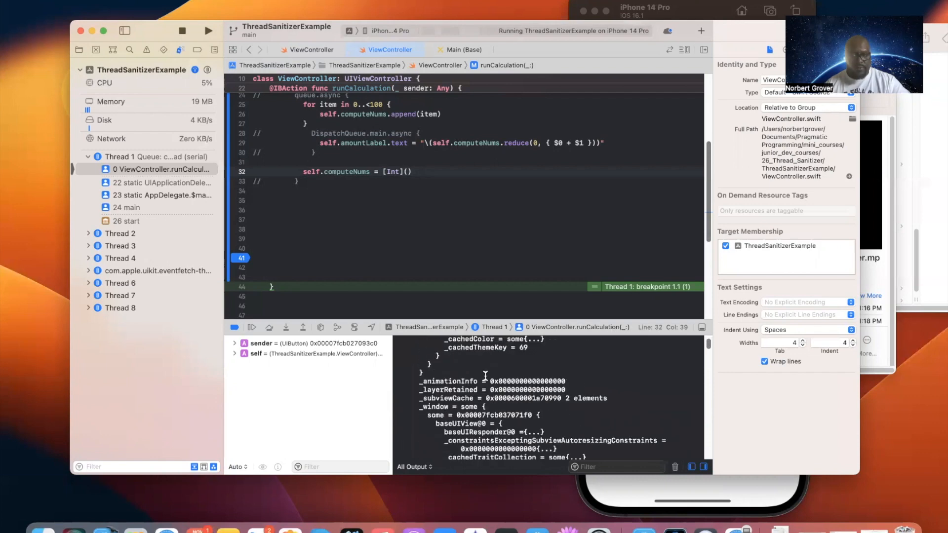
{"action": "scroll", "scroll_direction": "down", "scroll_amount": 3}
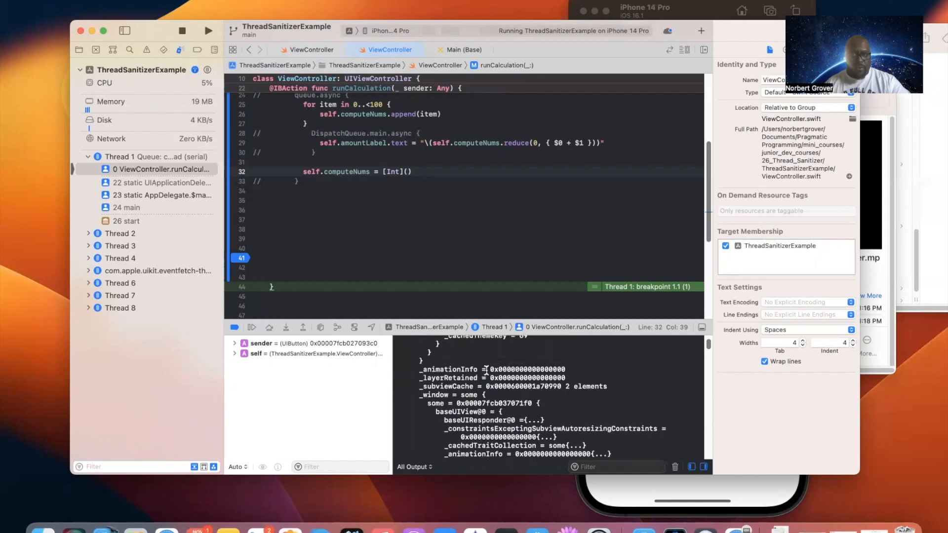
{"action": "double_click", "coordinate": [526, 369]}
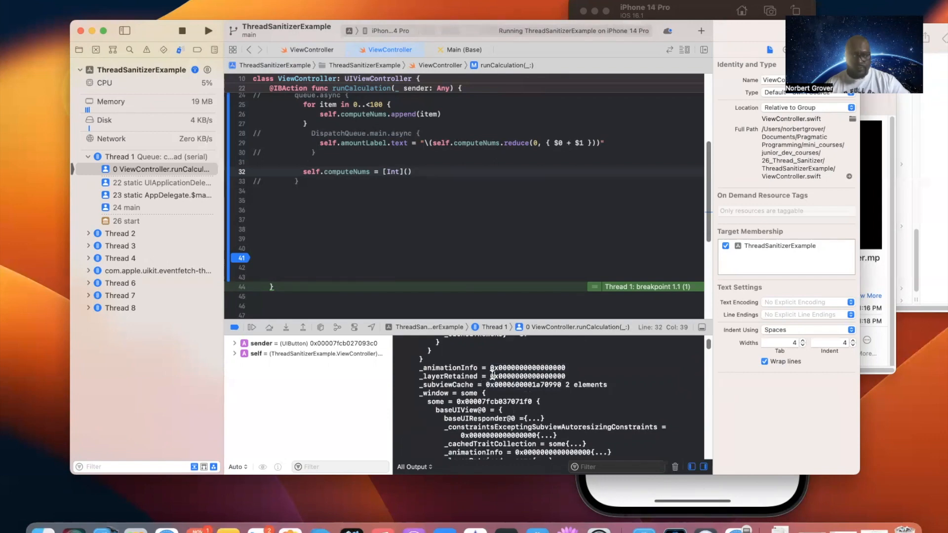
{"action": "scroll", "scroll_direction": "down", "scroll_amount": 3}
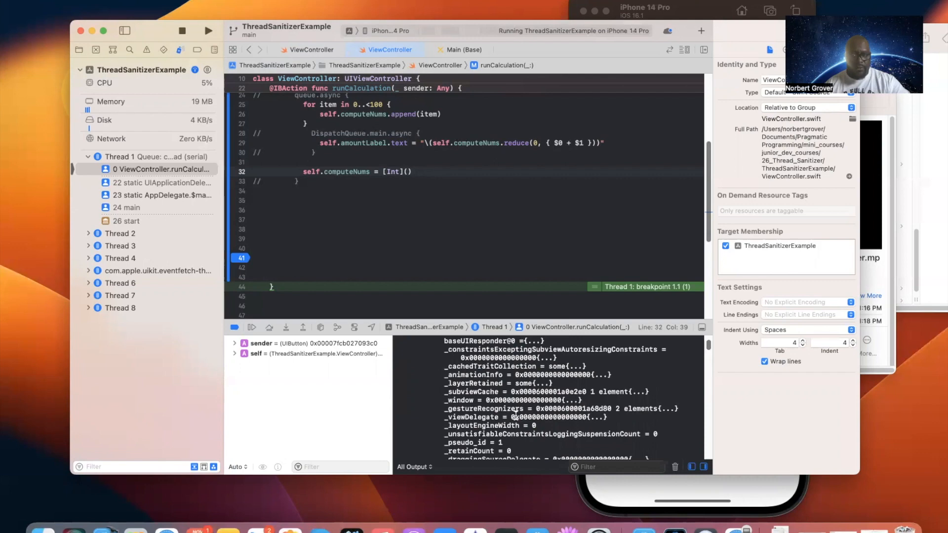
{"action": "scroll", "scroll_direction": "down", "scroll_amount": 3}
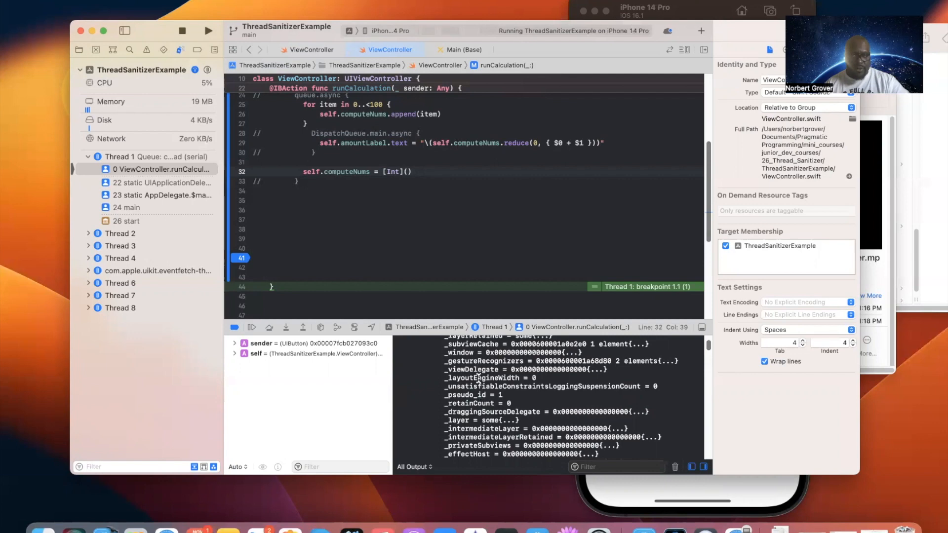
{"action": "scroll", "scroll_direction": "down", "scroll_amount": 3}
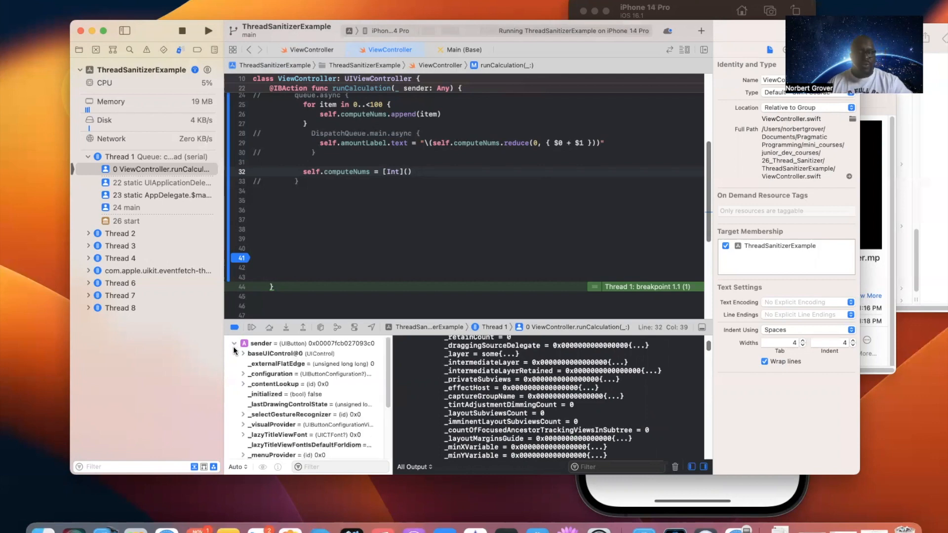
Collapse sender and expand self, revealing amountLabel and the empty computeNums array.
{"action": "left_click", "coordinate": [234, 344]}
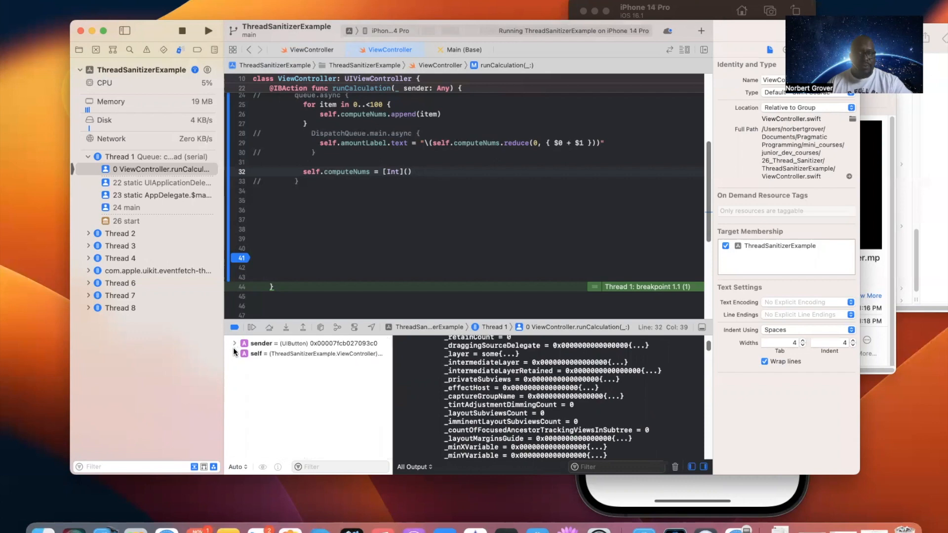
{"action": "left_click", "coordinate": [235, 354]}
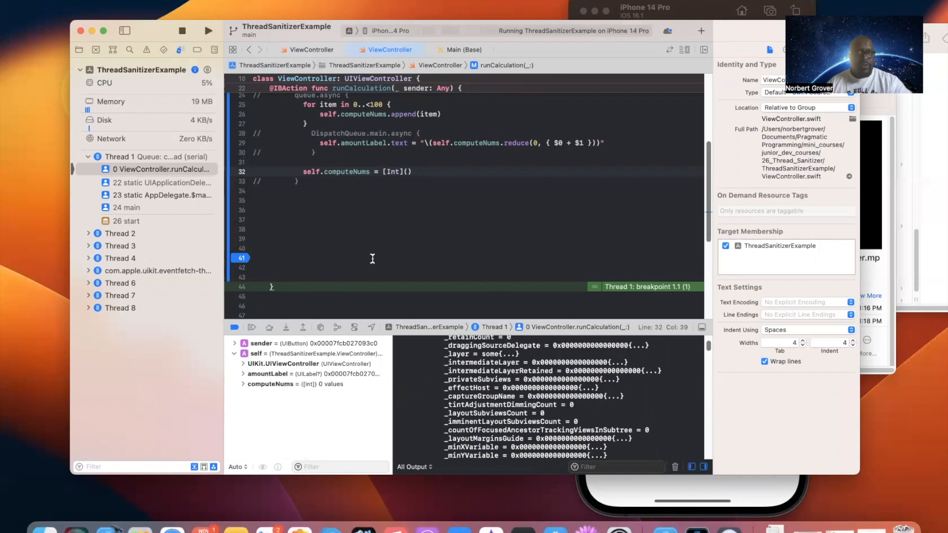
{"action": "mouse_move", "coordinate": [387, 240]}
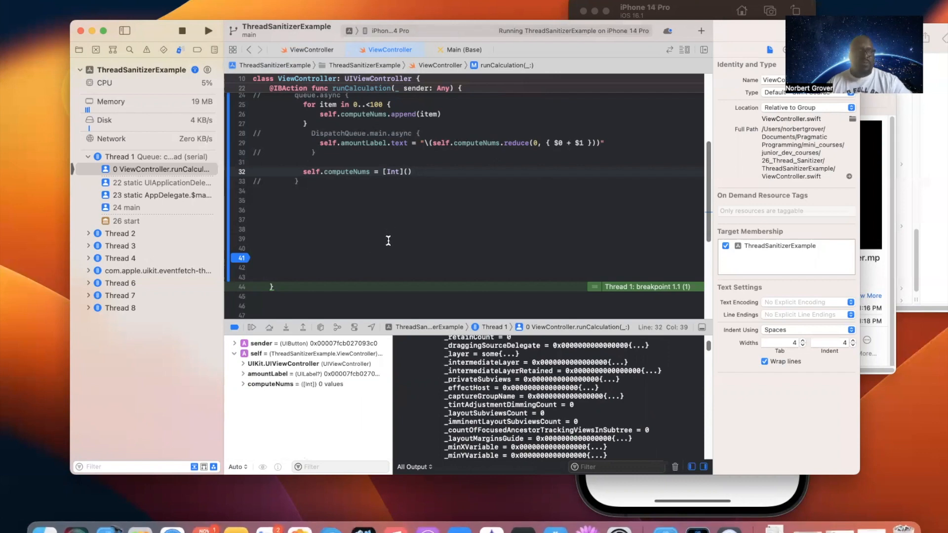